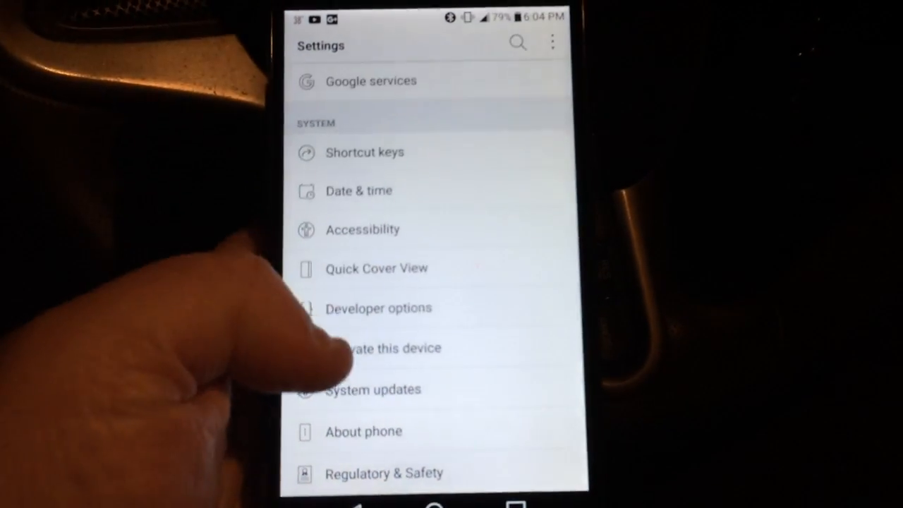
- Attempt a PRL update from System updates, which returns a network error
click(373, 389)
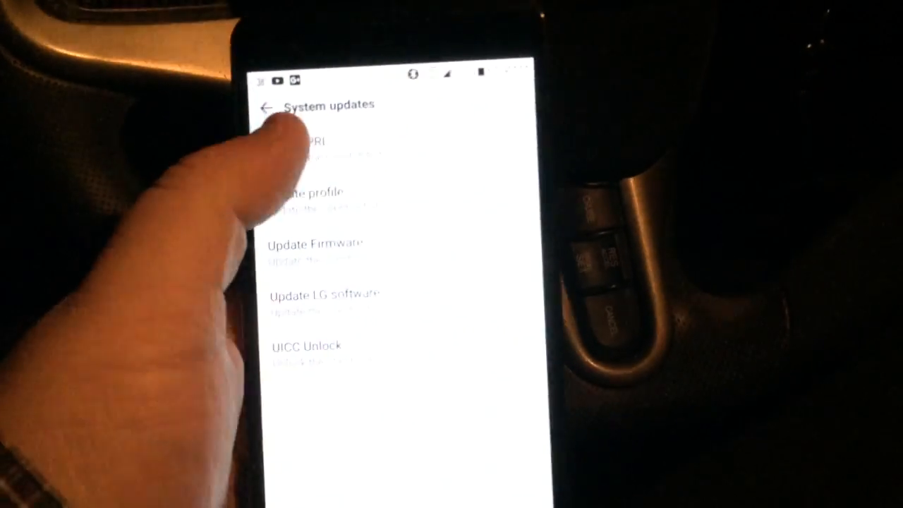
click(310, 141)
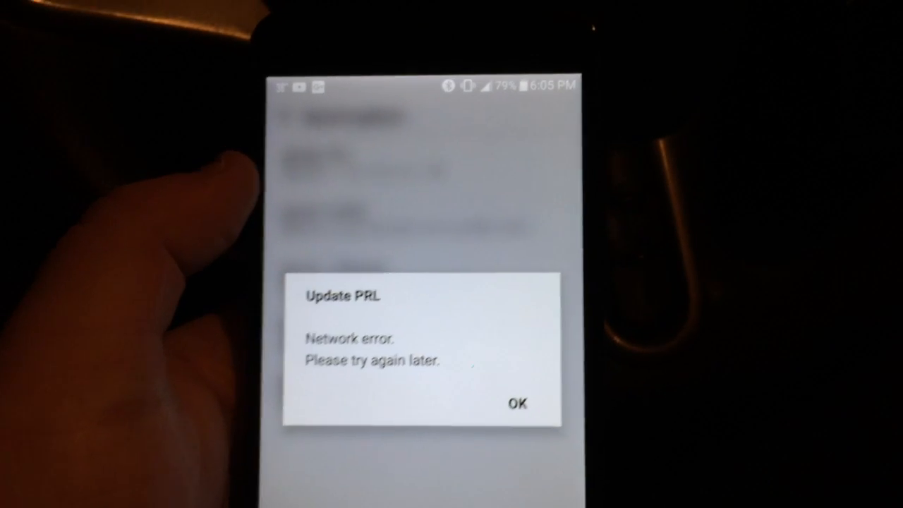
- Dismiss the Update PRL network error and pull down the notification shade
click(517, 404)
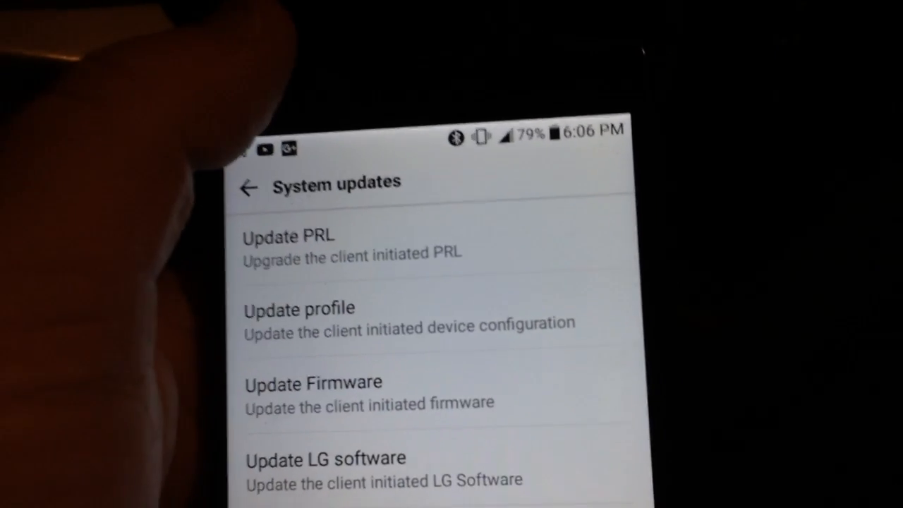
scroll(down, 3)
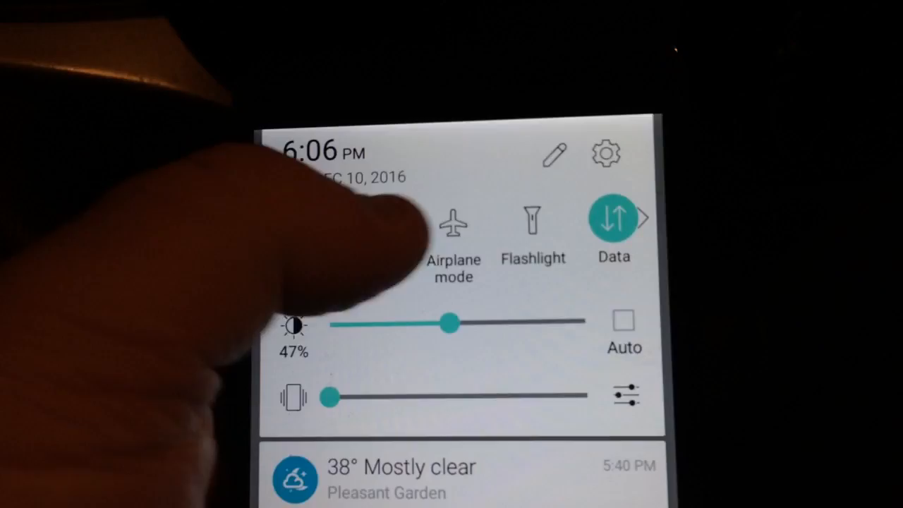
- Check the Data and Airplane mode toggles in Quick settings
click(453, 223)
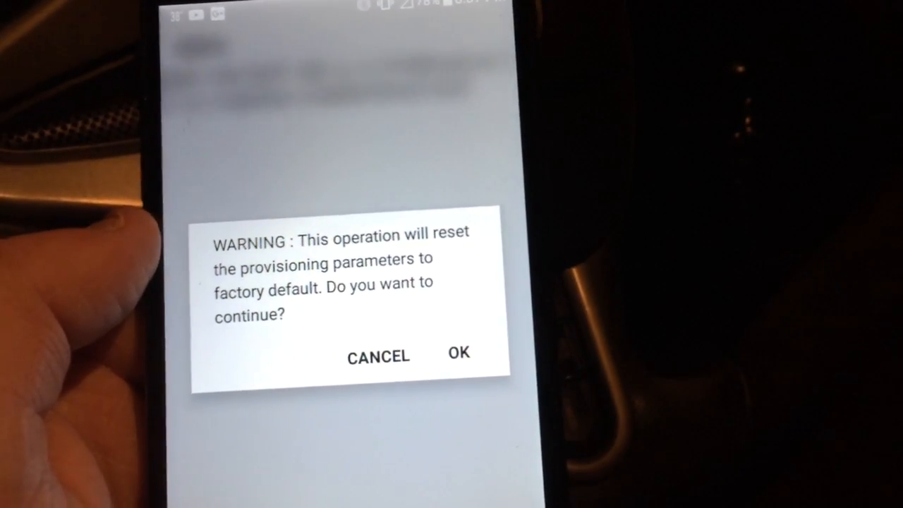
- Confirm the SCRTN warning to reset provisioning parameters to factory default
click(459, 353)
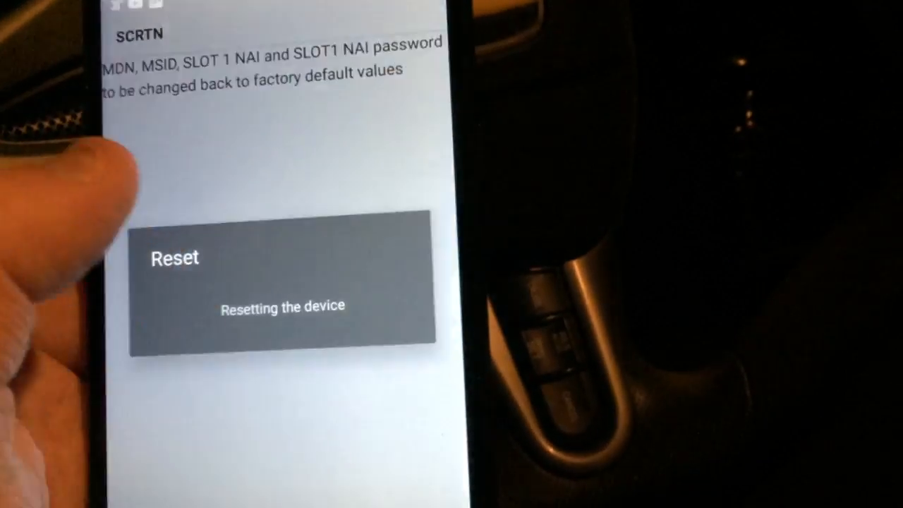